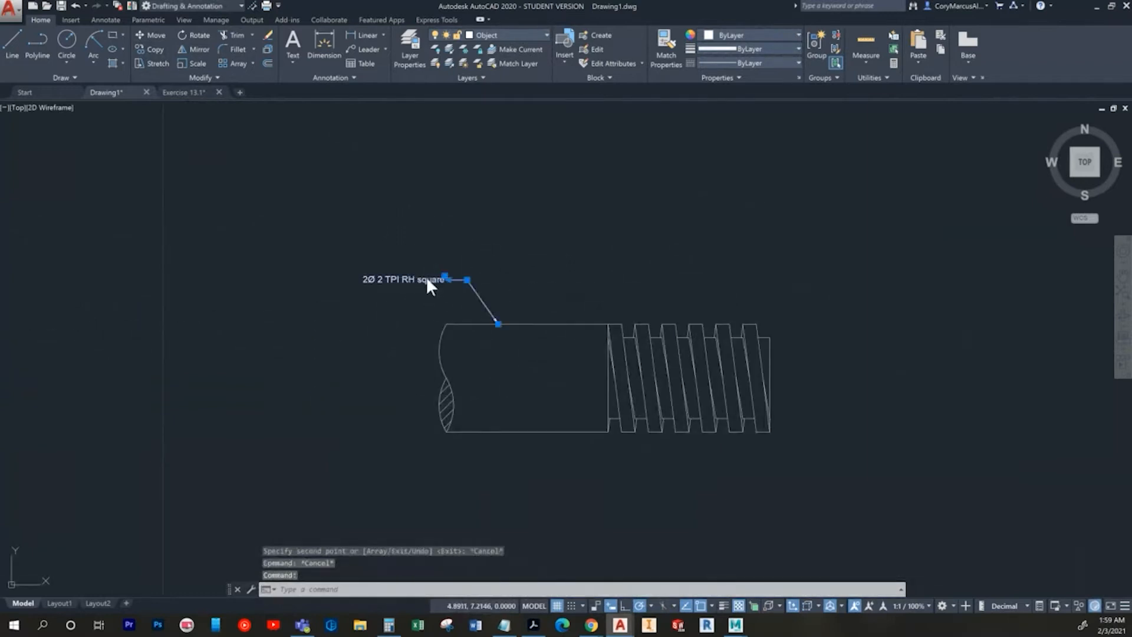
- Append 'double' to the leader note so it reads 2Ø 2 TPI RH square double
{"action": "double_click", "coordinate": [403, 279]}
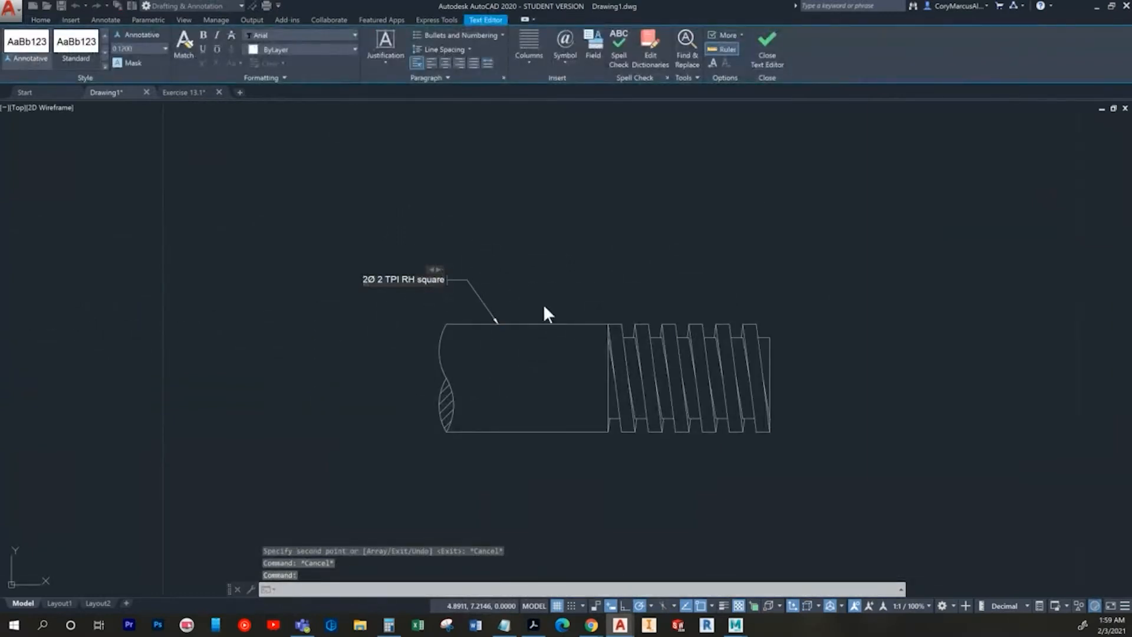
{"action": "type", "text": "double"}
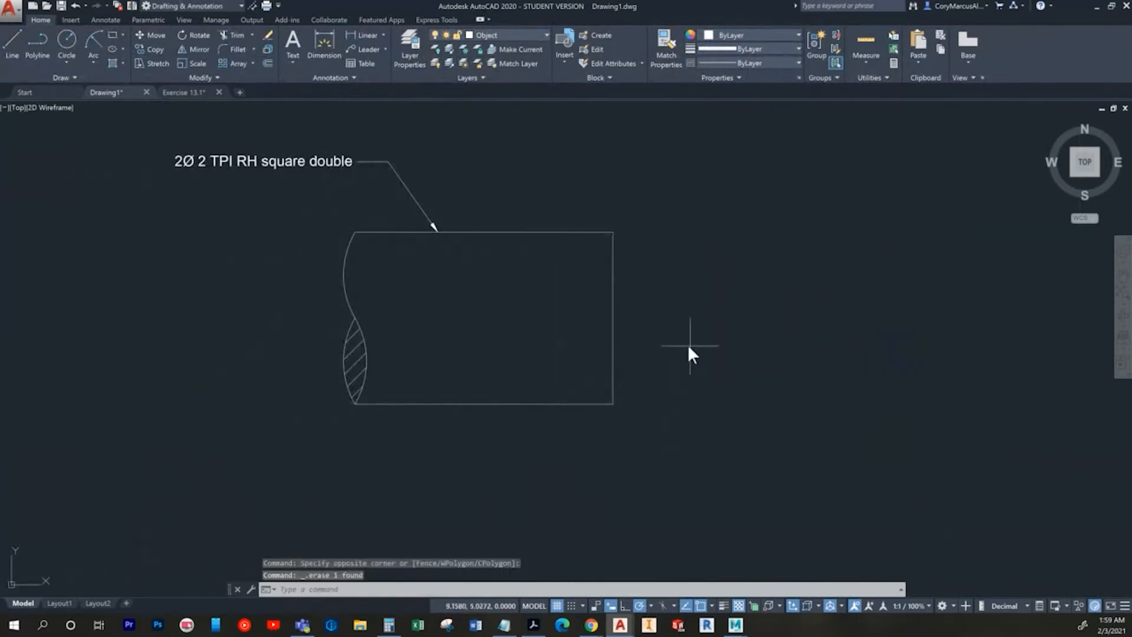
- Draw the first .25 square tooth off the shaft's top right corner with Ortho lines
{"action": "left_click", "coordinate": [612, 317]}
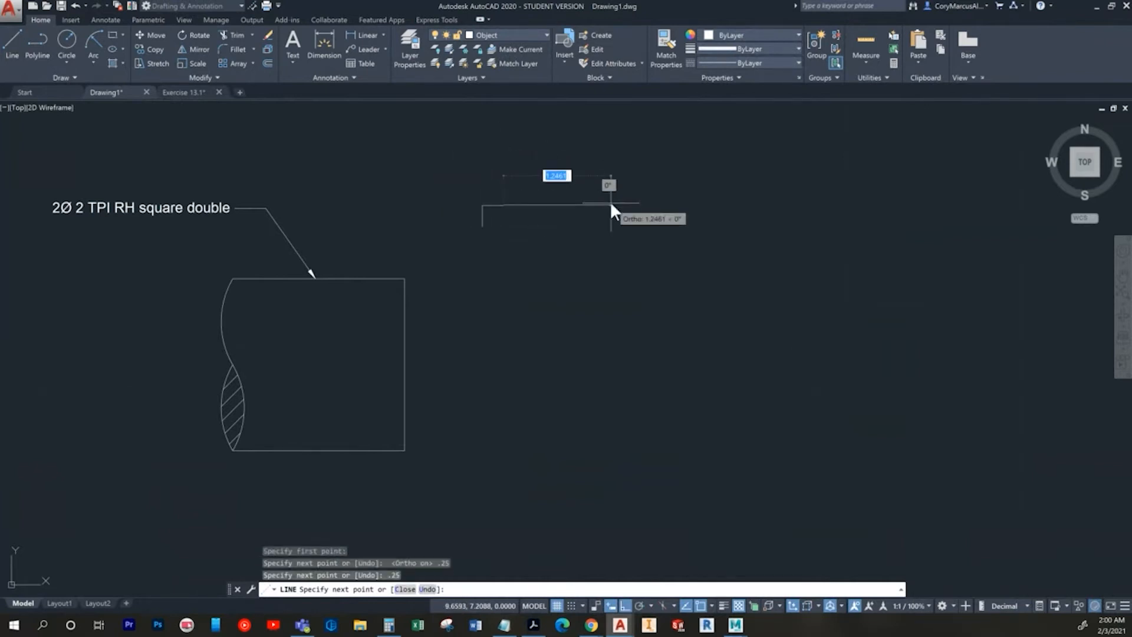
{"action": "left_click", "coordinate": [609, 210]}
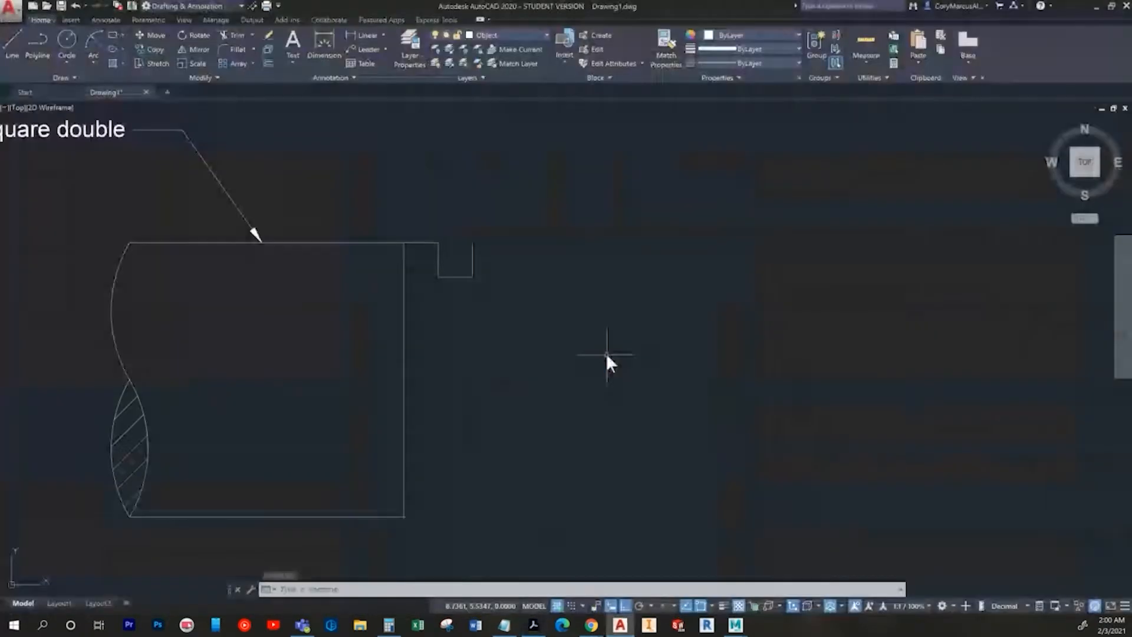
{"action": "left_click", "coordinate": [533, 625]}
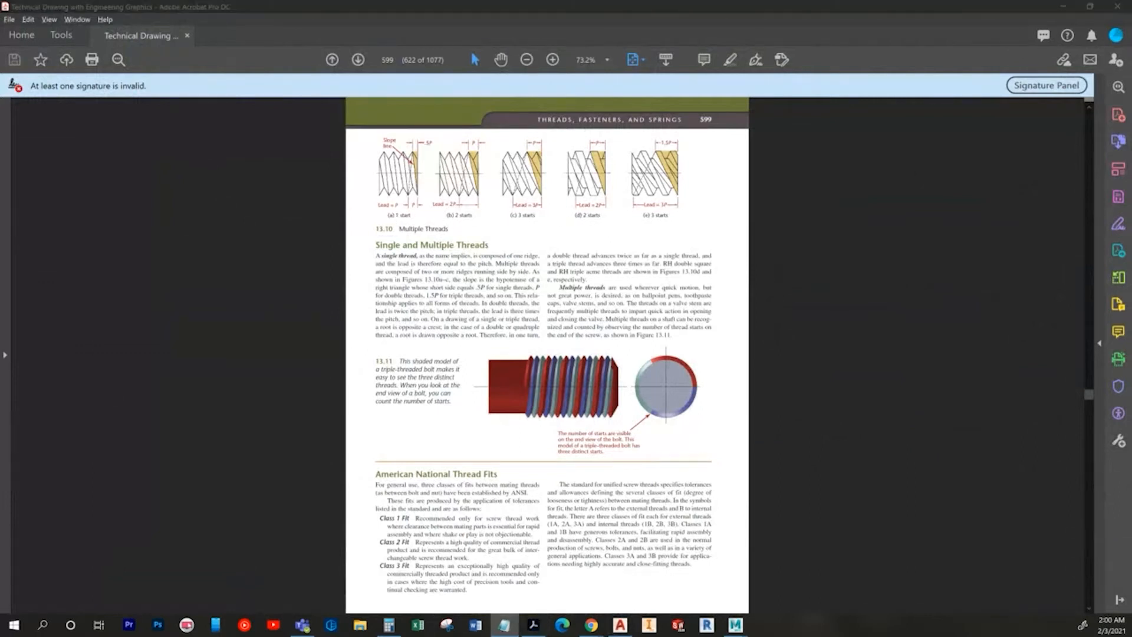
{"action": "mouse_move", "coordinate": [604, 190]}
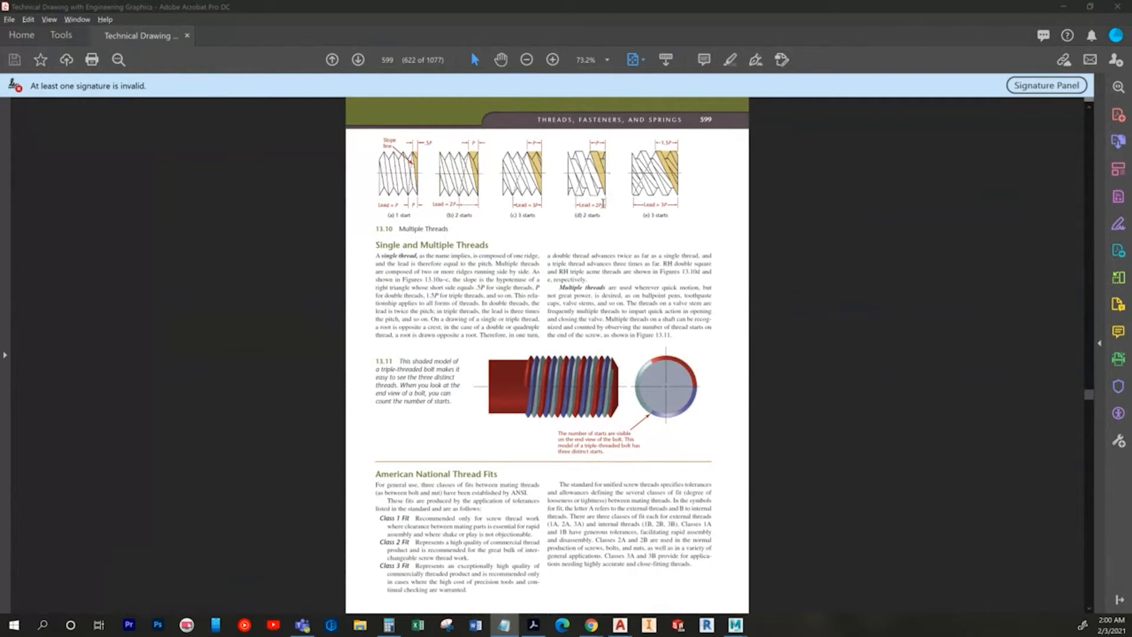
{"action": "mouse_move", "coordinate": [585, 180]}
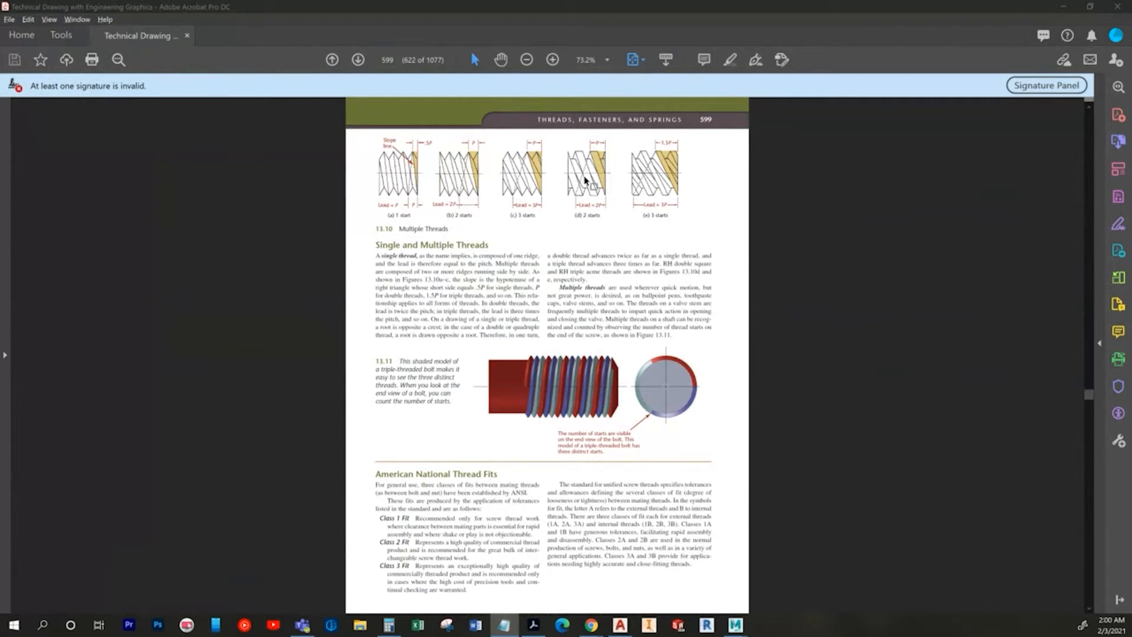
{"action": "mouse_move", "coordinate": [596, 166]}
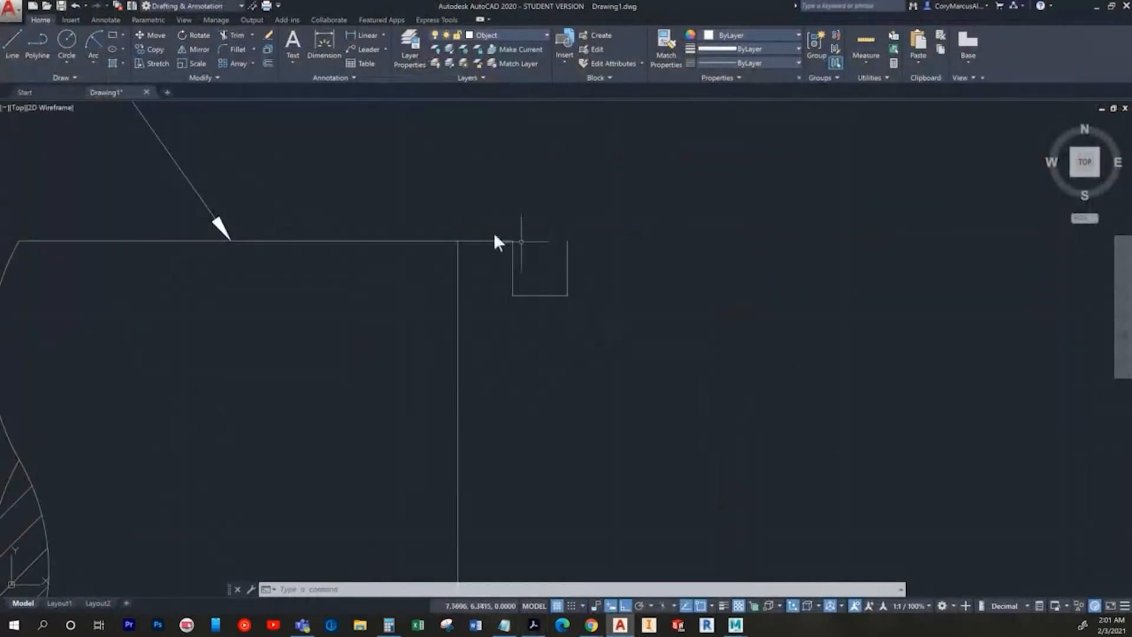
- Copy the square tooth along the shaft top to form a row of seven teeth
{"action": "left_click", "coordinate": [520, 241]}
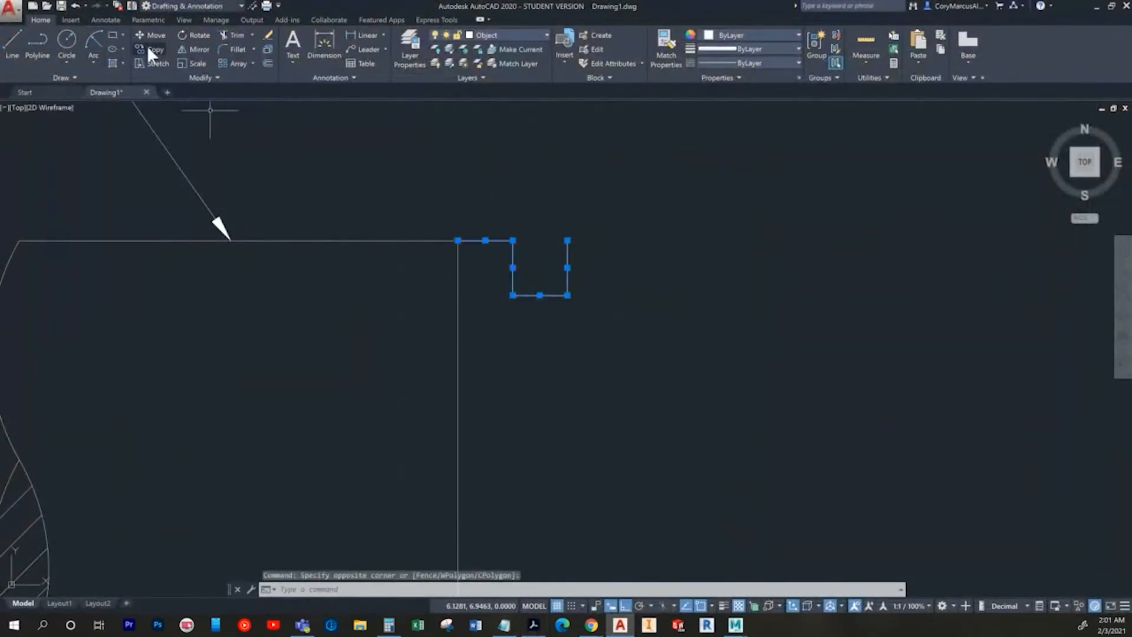
{"action": "left_click", "coordinate": [151, 50]}
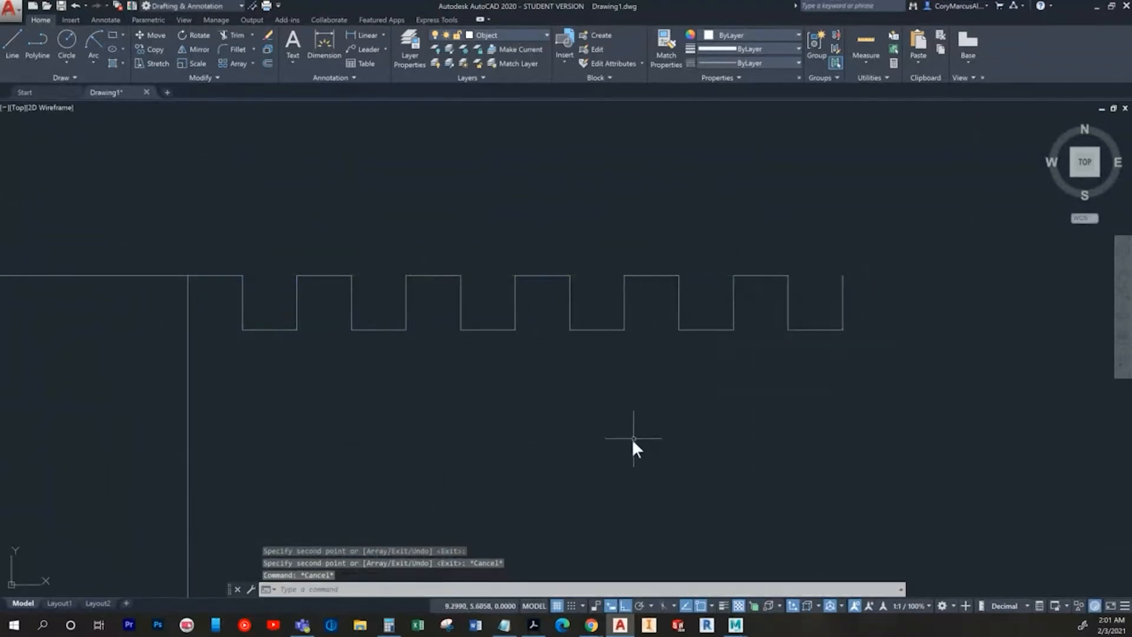
{"action": "type", "text": "3"}
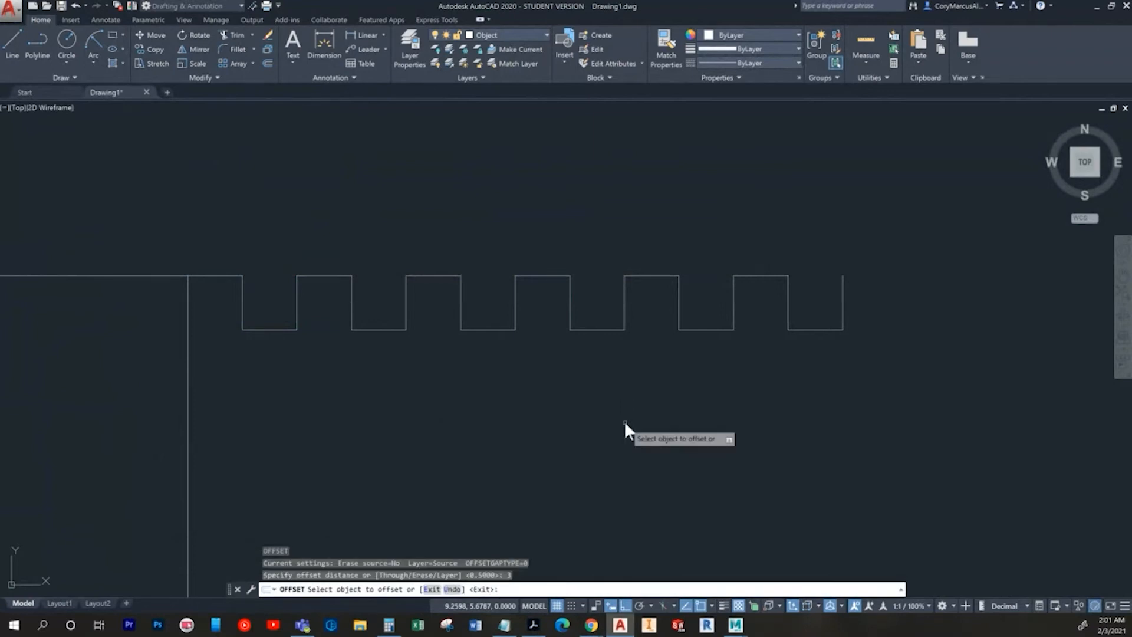
{"action": "mouse_move", "coordinate": [188, 404]}
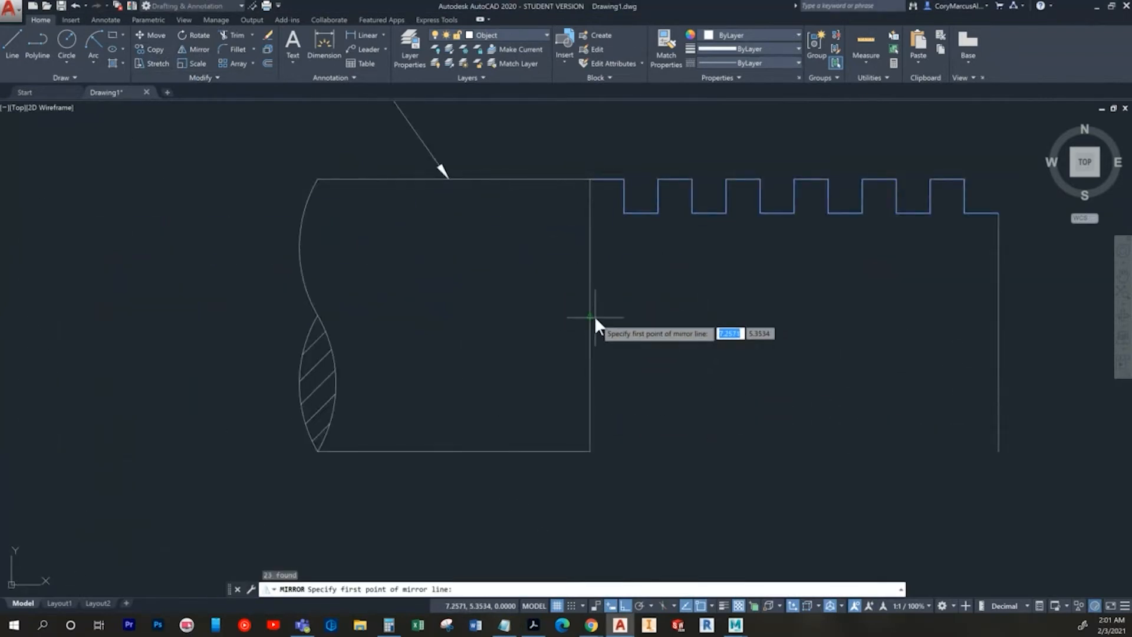
- Mirror the top teeth onto the bottom edge and mirror the slanted joining lines
{"action": "left_click", "coordinate": [596, 315]}
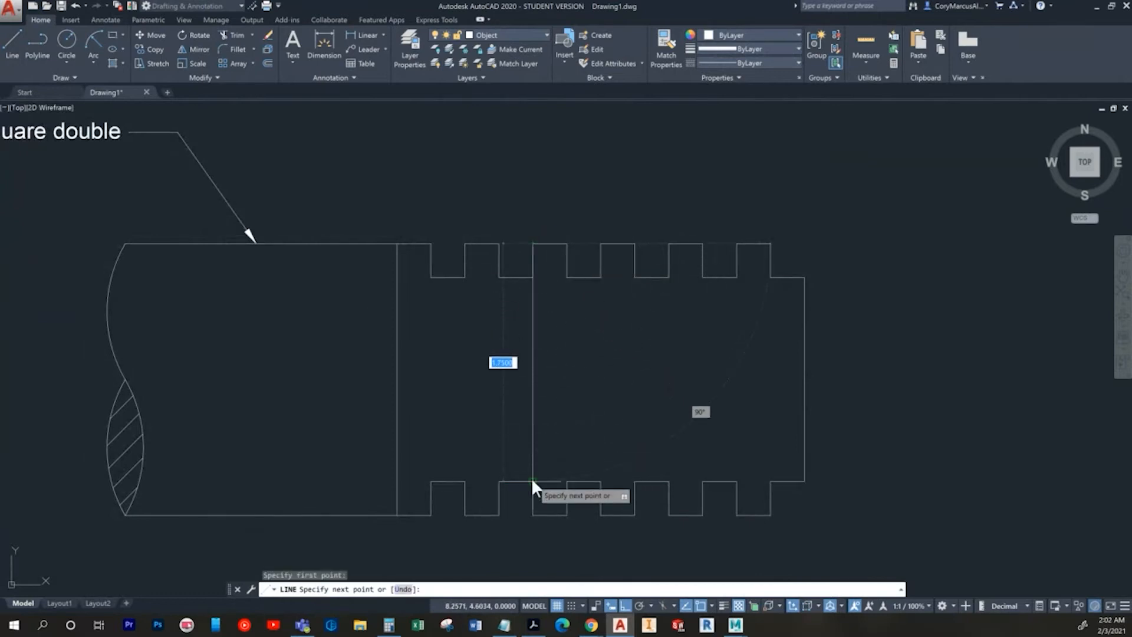
{"action": "mouse_move", "coordinate": [533, 487]}
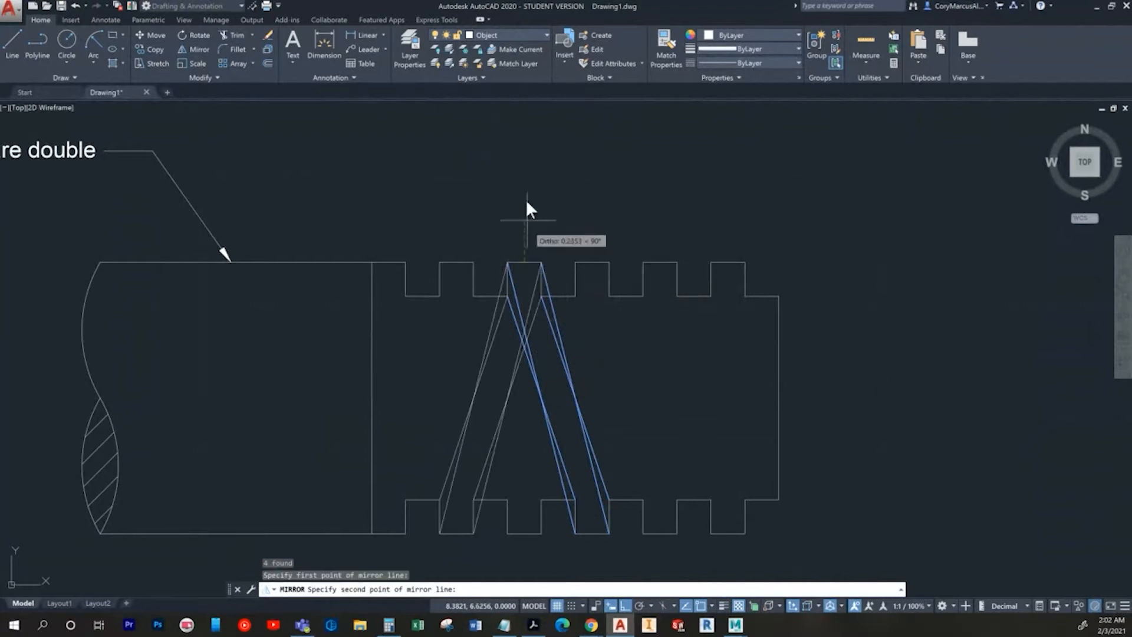
{"action": "left_click", "coordinate": [552, 267]}
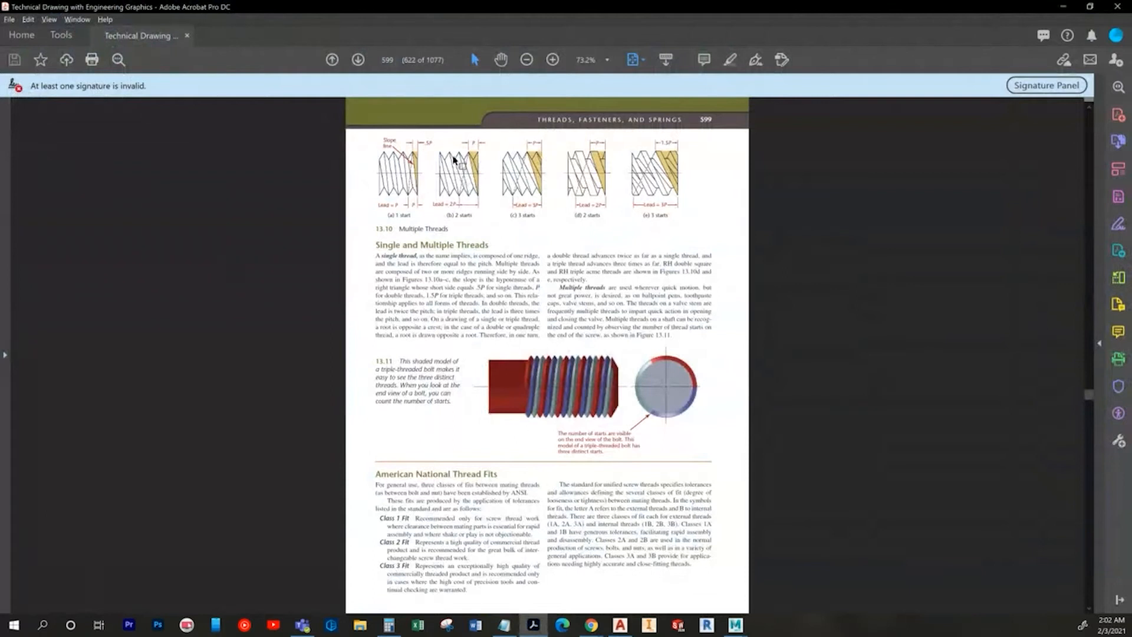
{"action": "mouse_move", "coordinate": [602, 149]}
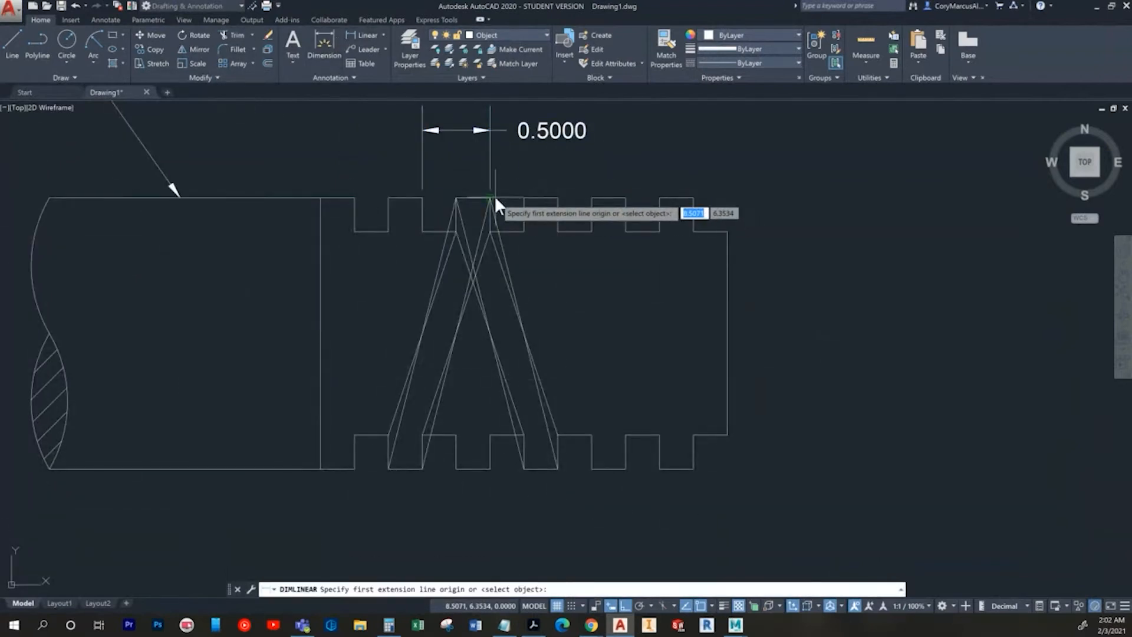
- Place a 1.0000 linear lead dimension along the bottom teeth below the shaft
{"action": "key", "text": "Escape"}
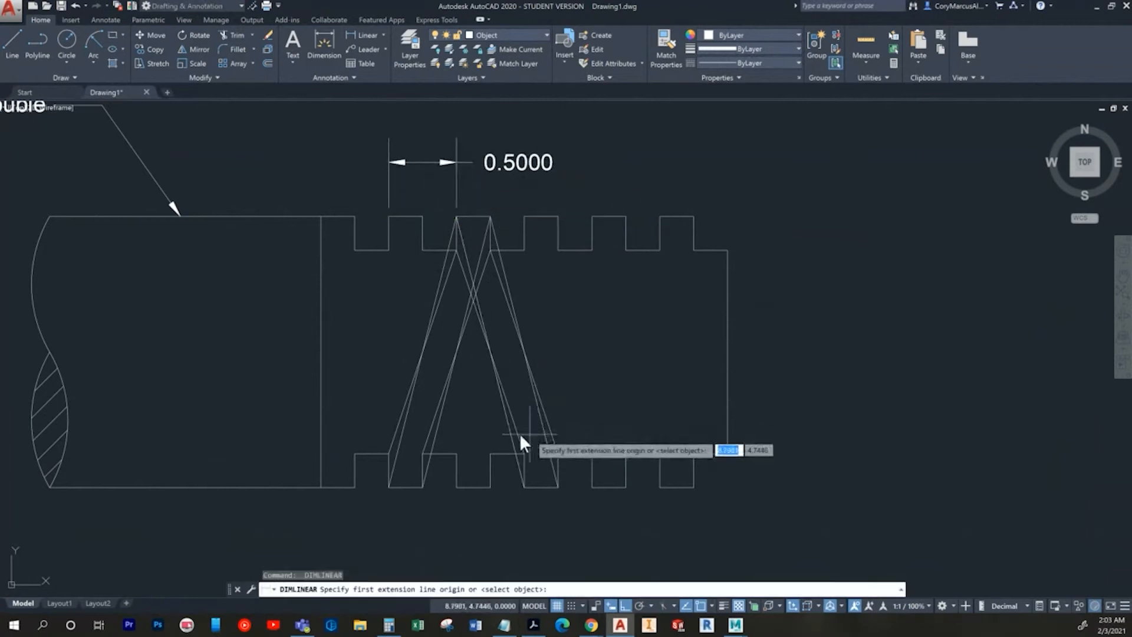
{"action": "mouse_move", "coordinate": [451, 480]}
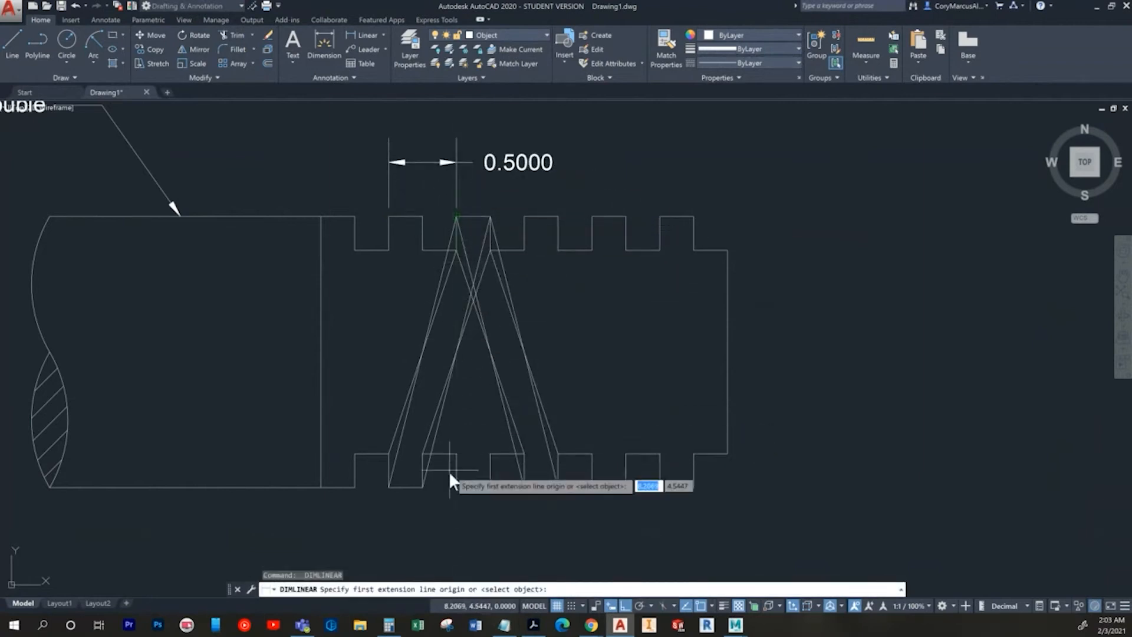
{"action": "left_click", "coordinate": [561, 490]}
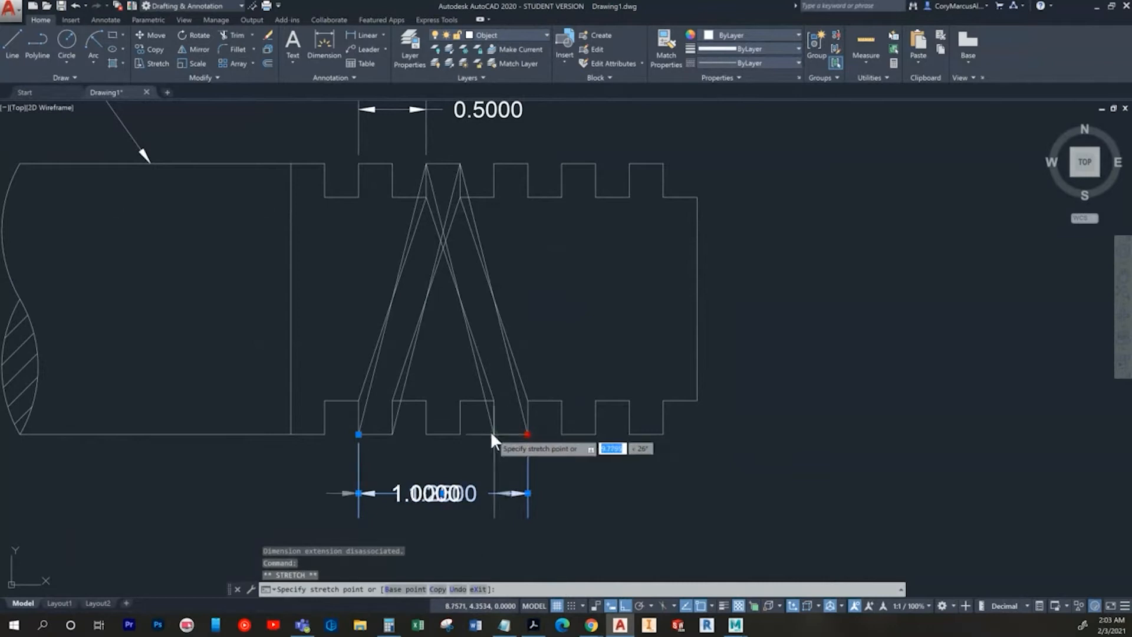
{"action": "key", "text": "Escape"}
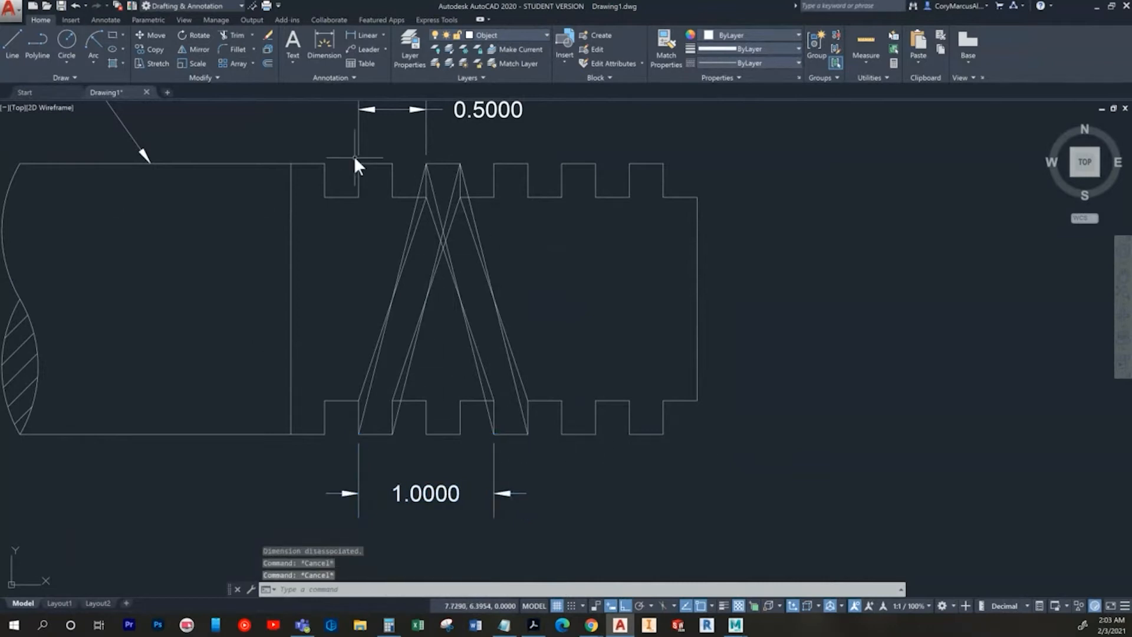
{"action": "mouse_move", "coordinate": [432, 258]}
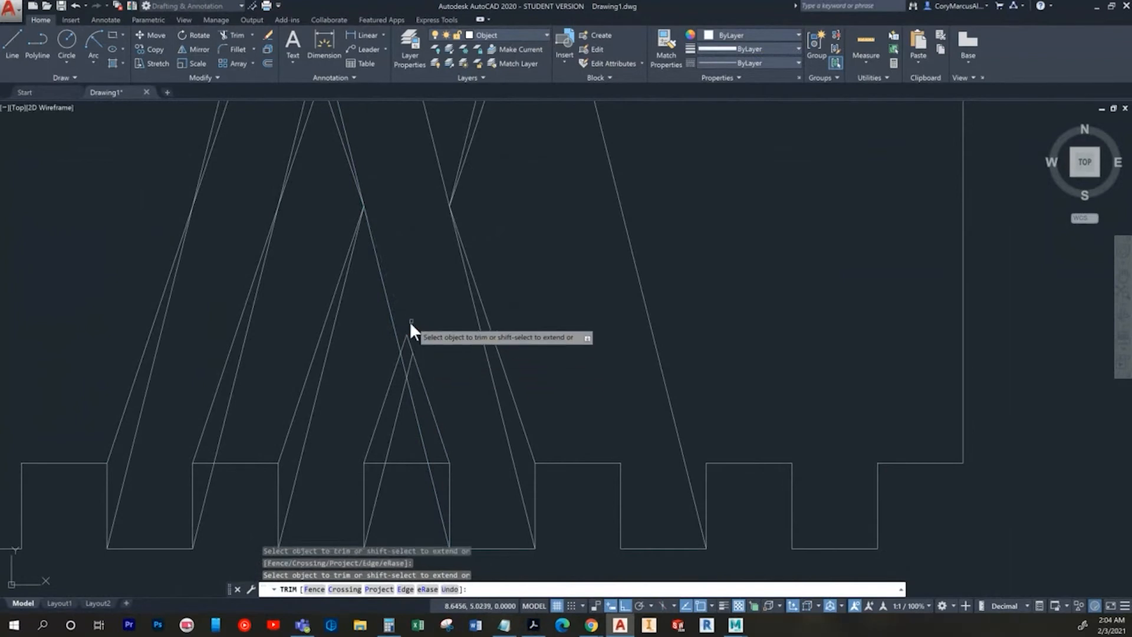
- Trim overlapping slanted lines near the lower teeth and erase a stray segment
{"action": "left_click", "coordinate": [413, 320]}
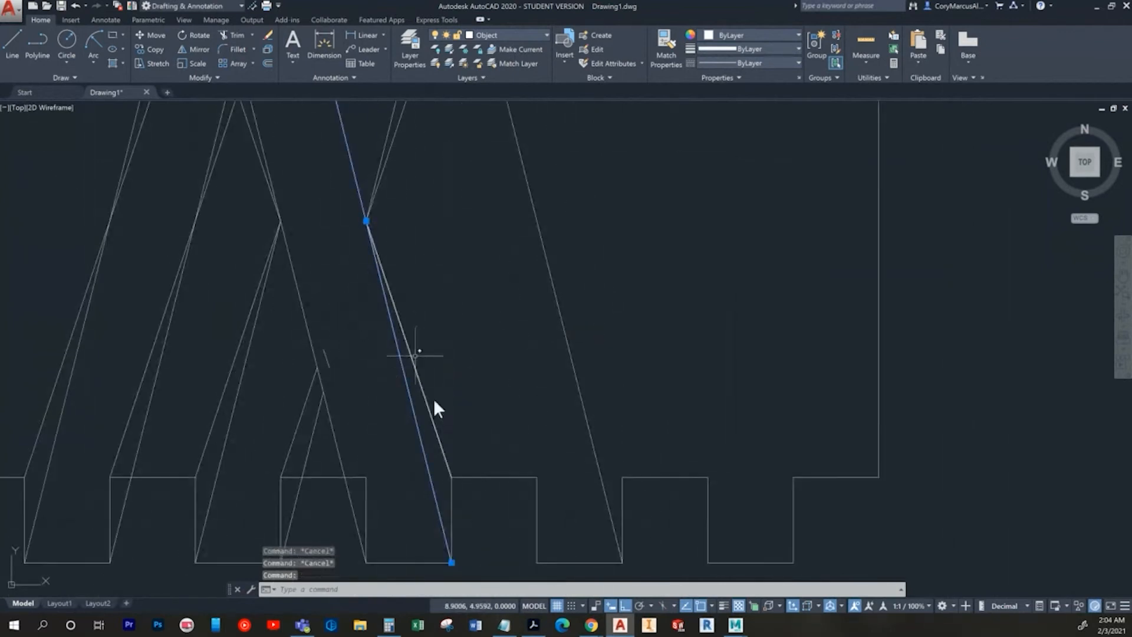
{"action": "key", "text": "Delete"}
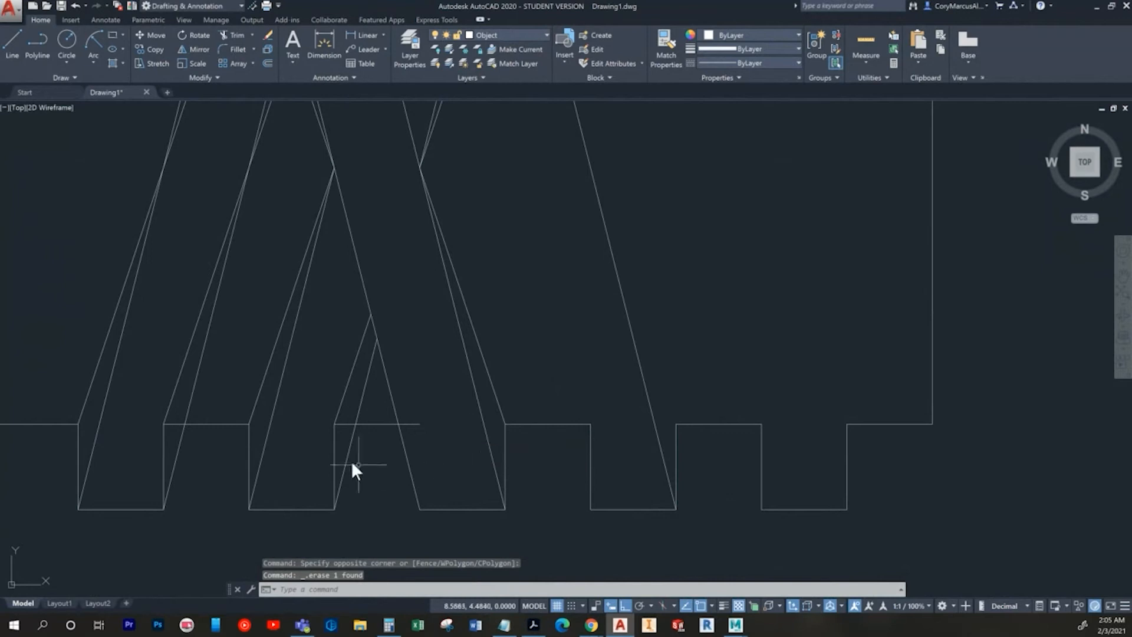
{"action": "left_click", "coordinate": [354, 466]}
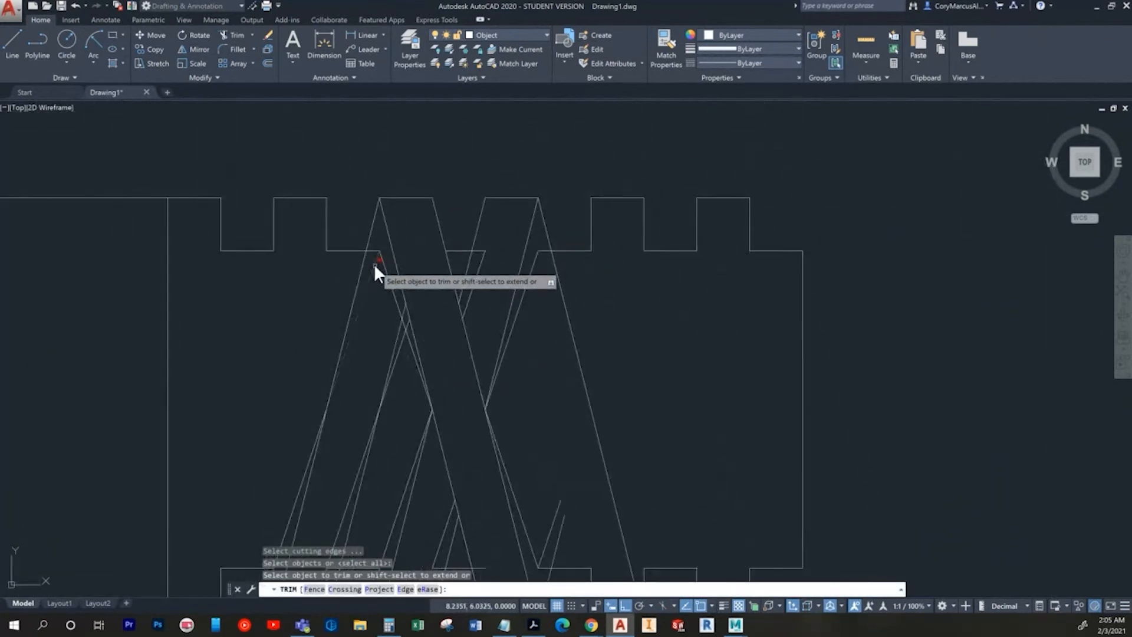
- Trim slanted lines crossing the upper and lower teeth and erase leftover fragments
{"action": "left_click", "coordinate": [379, 259]}
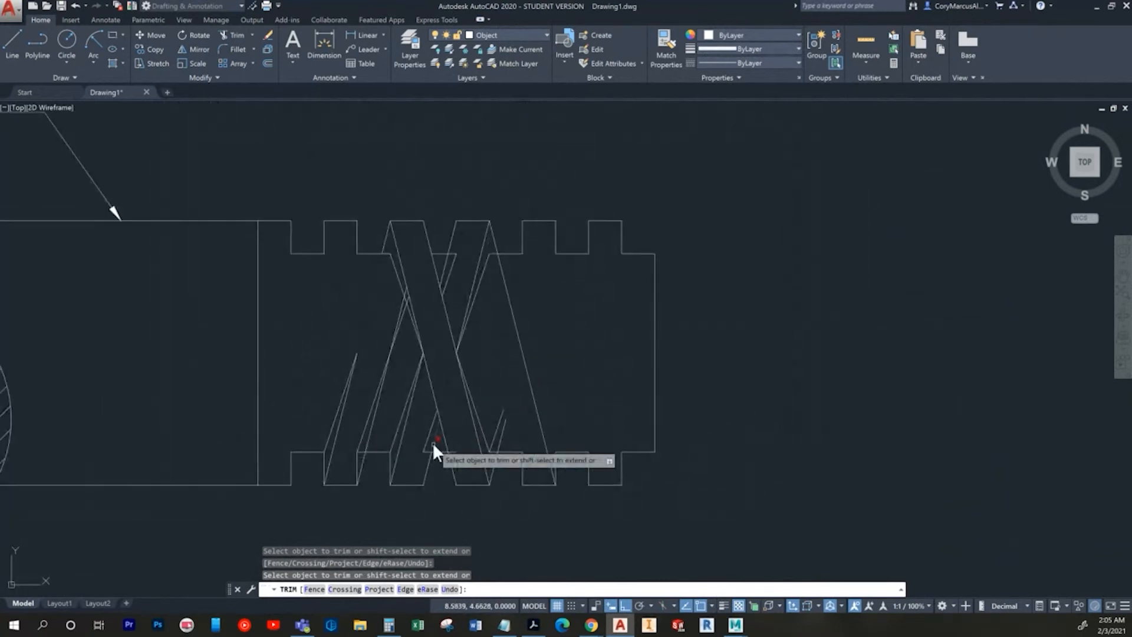
{"action": "left_click", "coordinate": [436, 441]}
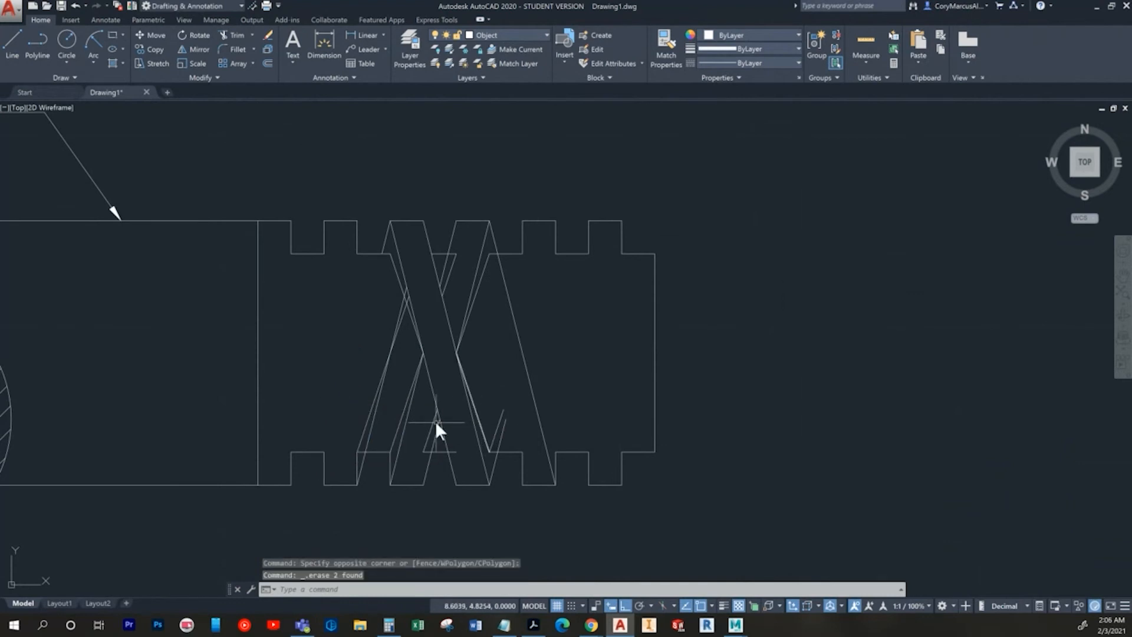
{"action": "key", "text": "ctrl+z"}
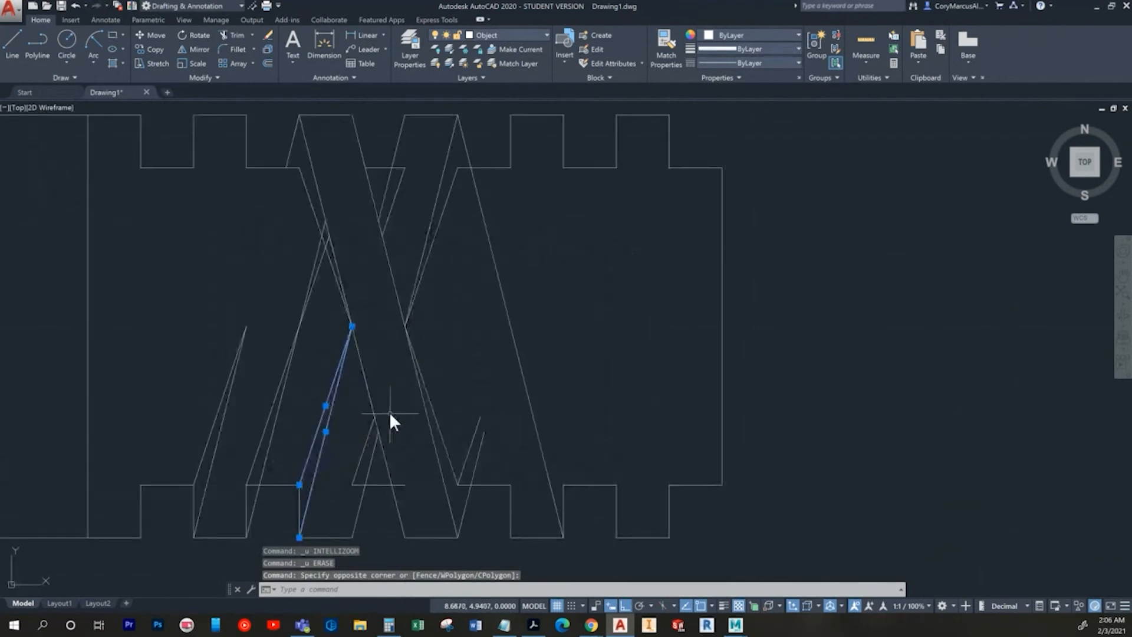
{"action": "key", "text": "Escape"}
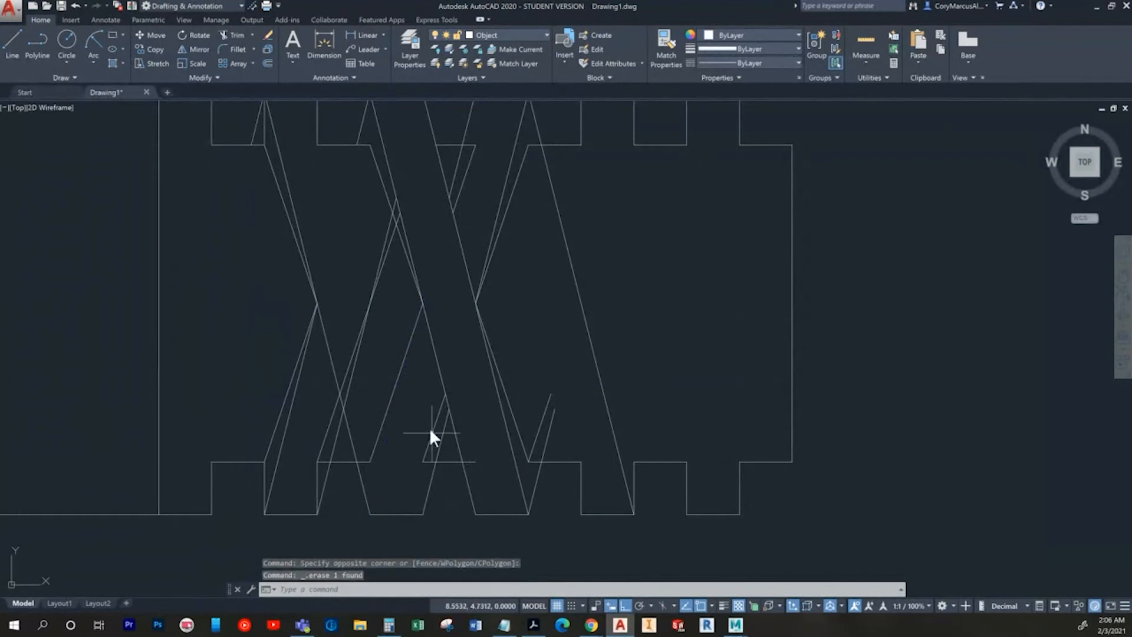
{"action": "scroll", "scroll_direction": "down", "scroll_amount": 3}
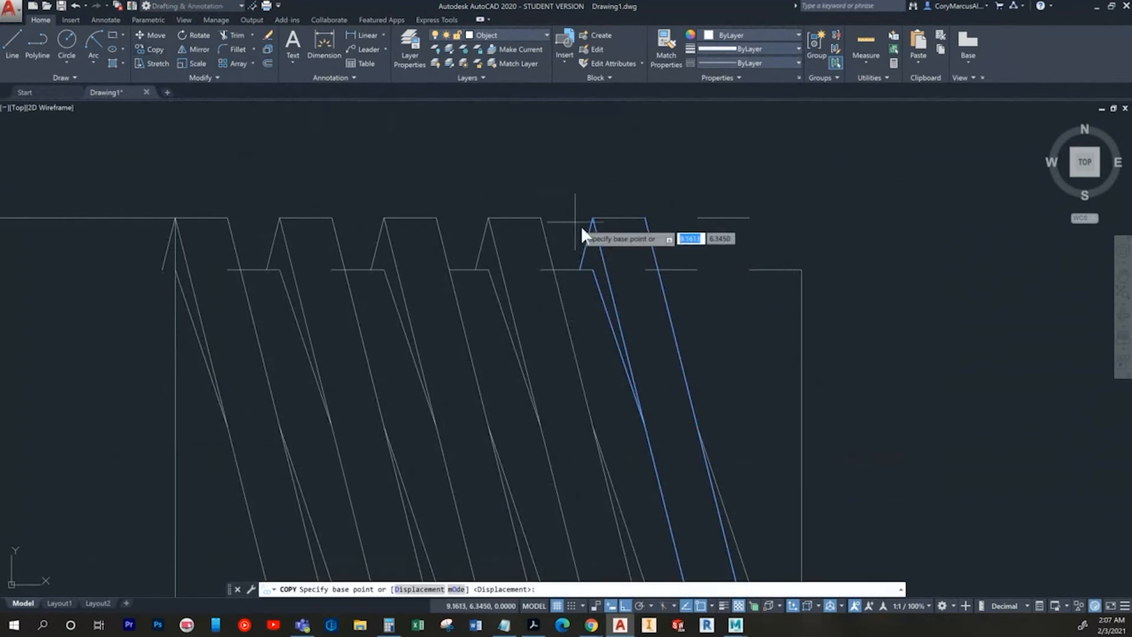
- Copy the slanted tooth edge pair from a tooth corner to every tooth along the shaft
{"action": "left_click", "coordinate": [583, 235]}
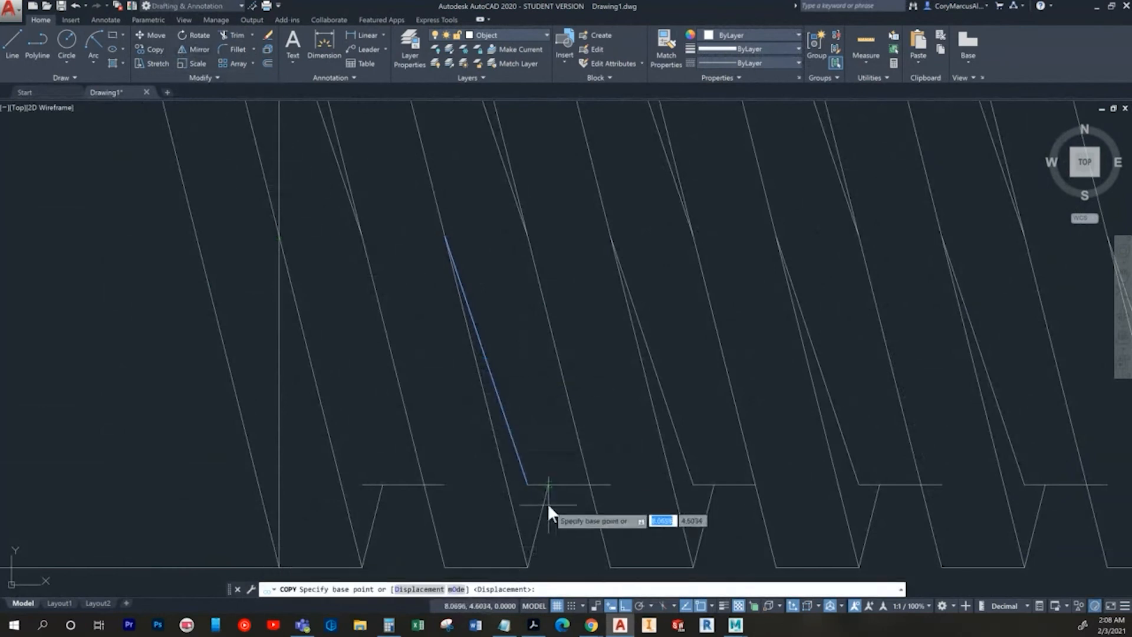
{"action": "left_click", "coordinate": [548, 484]}
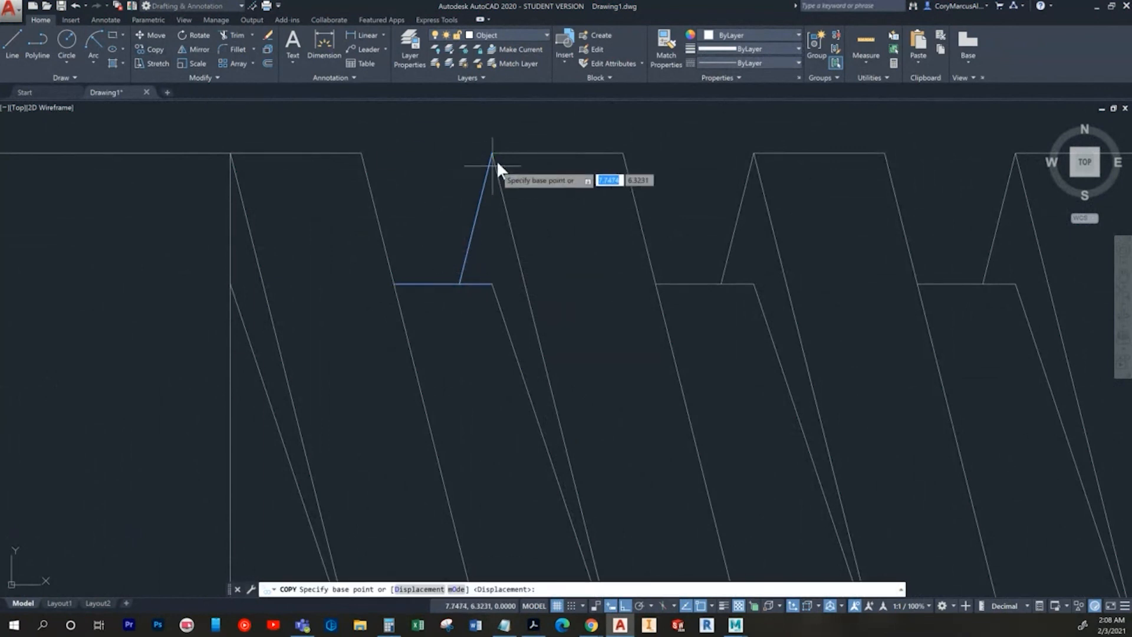
- Copy the last flank from its tip to the next tooth tip, completing the thread profile
{"action": "left_click", "coordinate": [494, 156]}
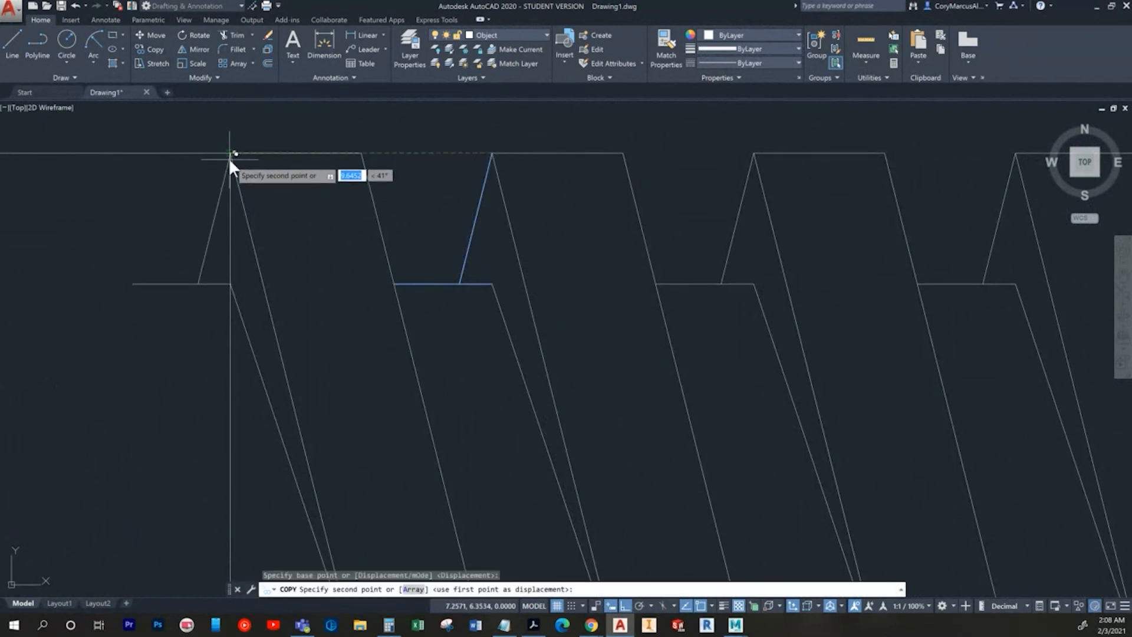
{"action": "key", "text": "Escape"}
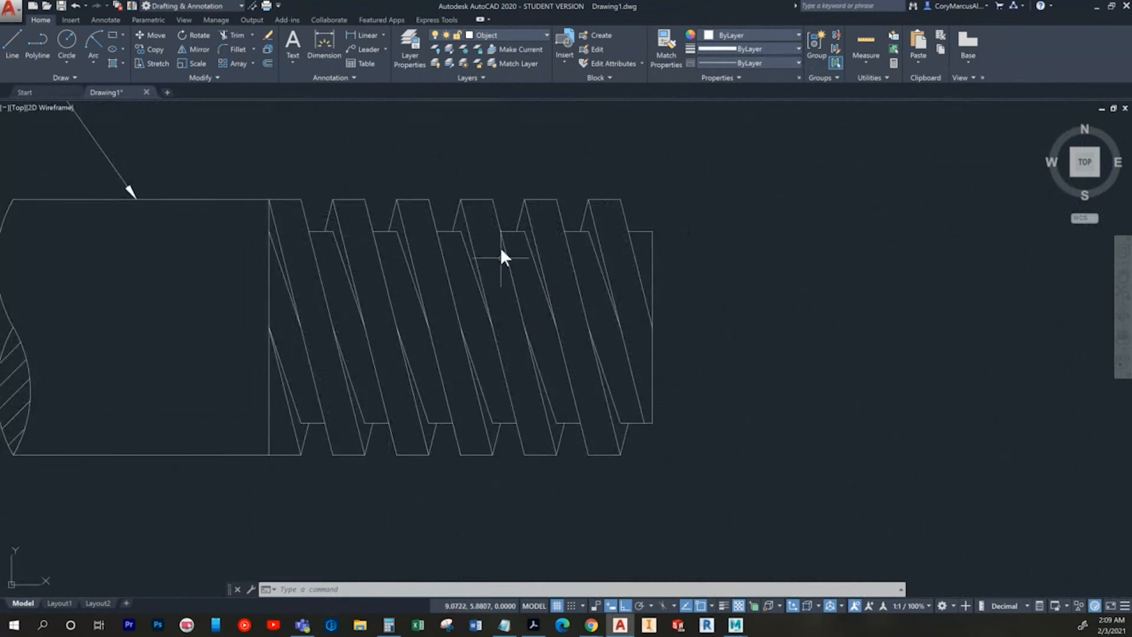
{"action": "mouse_move", "coordinate": [707, 415]}
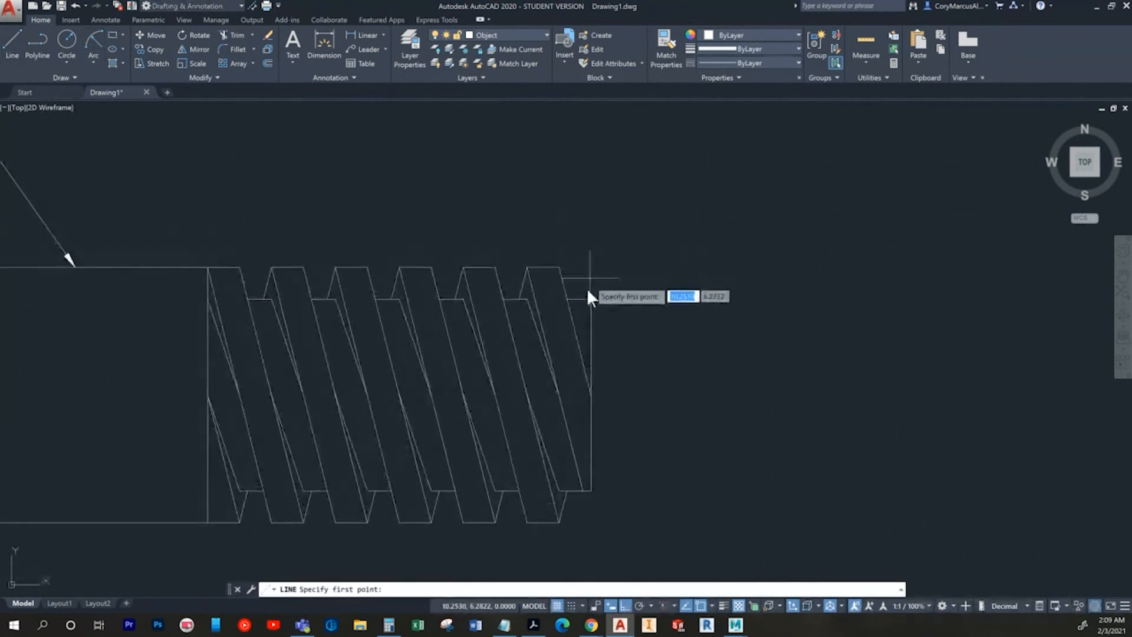
{"action": "left_click", "coordinate": [590, 297]}
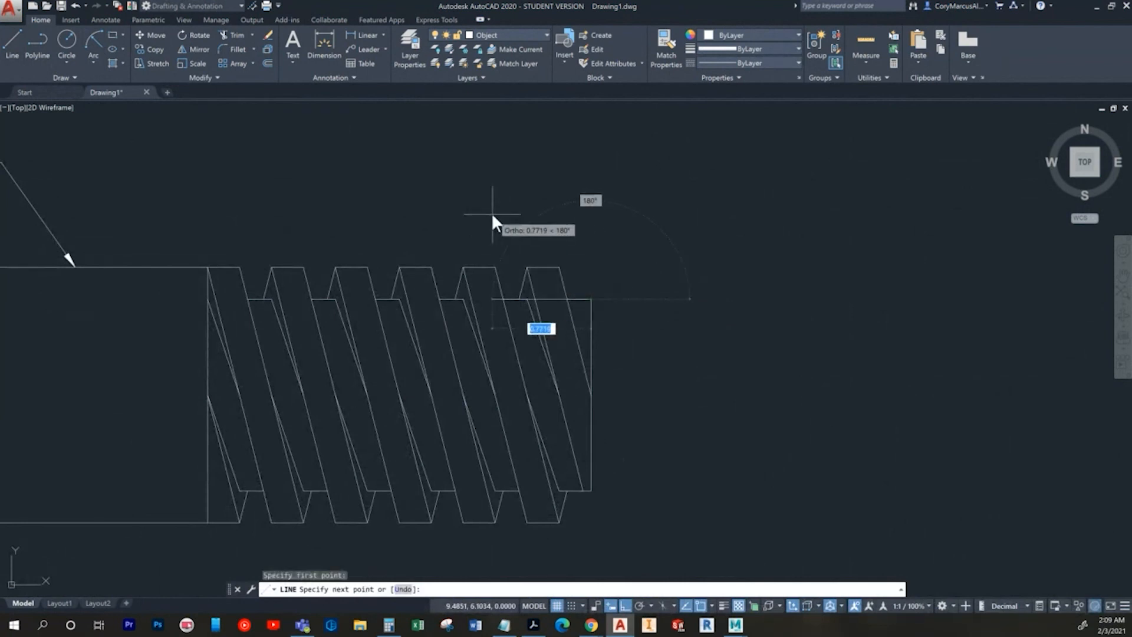
{"action": "mouse_move", "coordinate": [452, 207]}
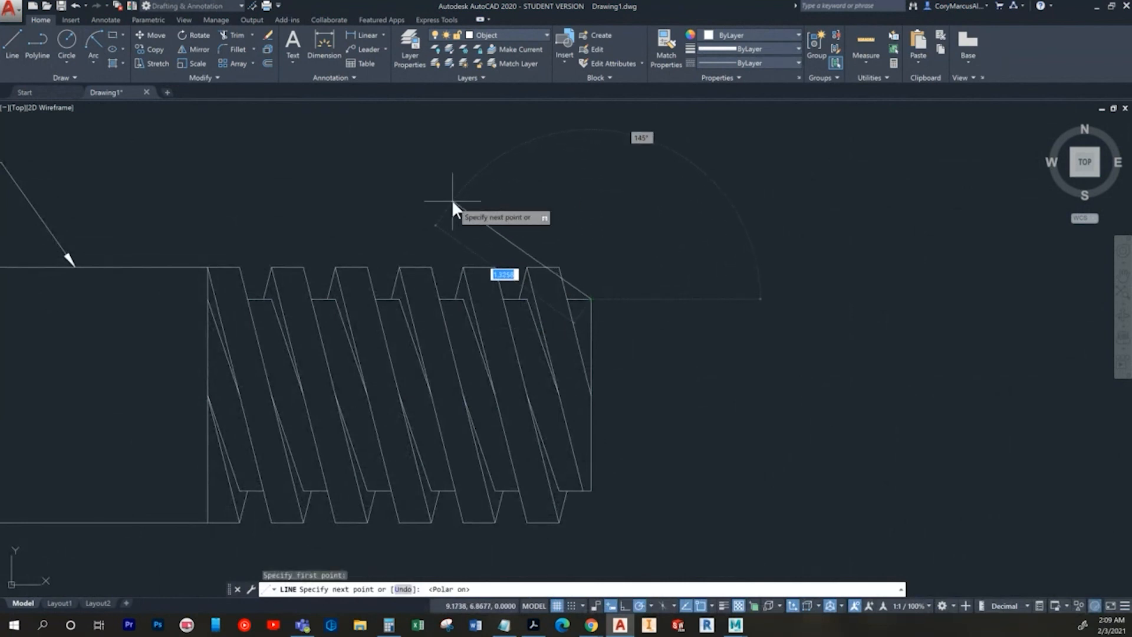
{"action": "mouse_move", "coordinate": [464, 204]}
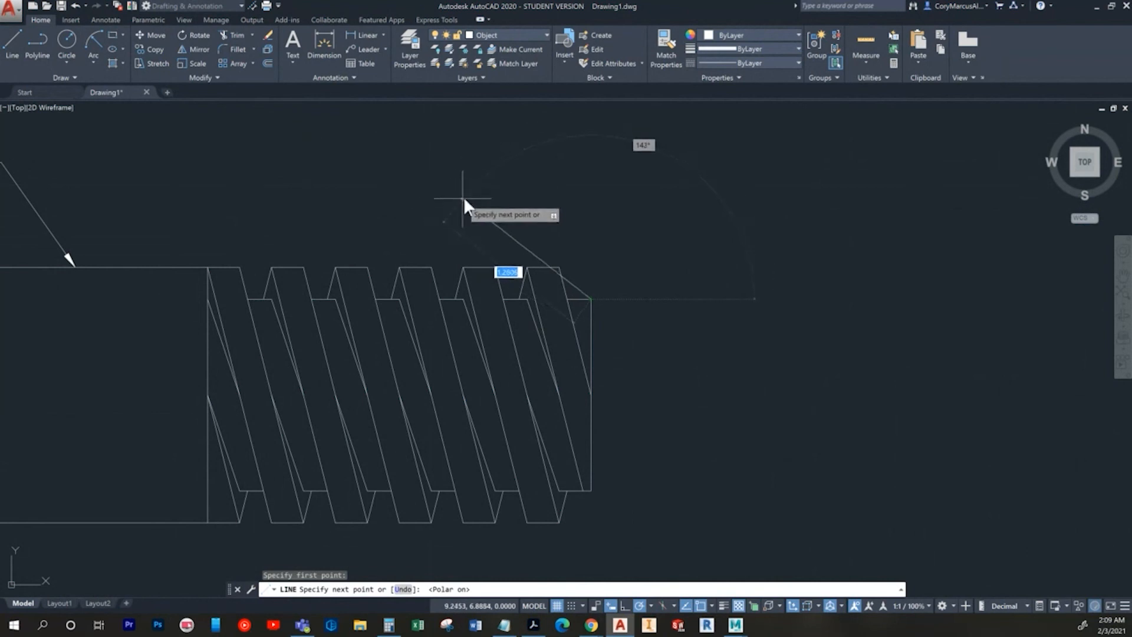
{"action": "mouse_move", "coordinate": [487, 204]}
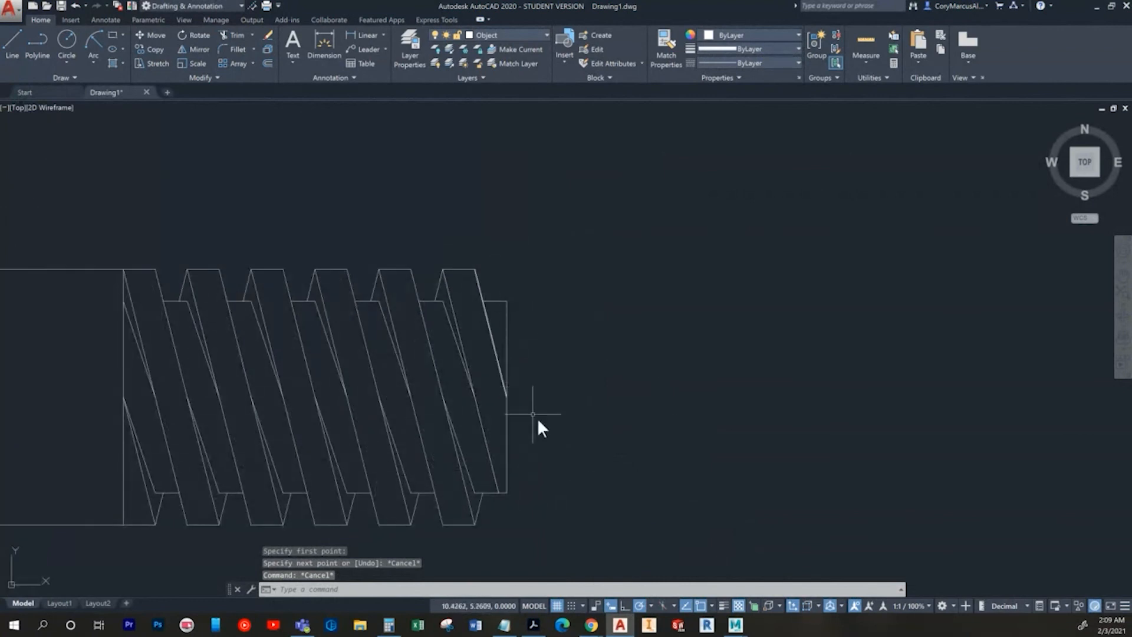
{"action": "mouse_move", "coordinate": [525, 467]}
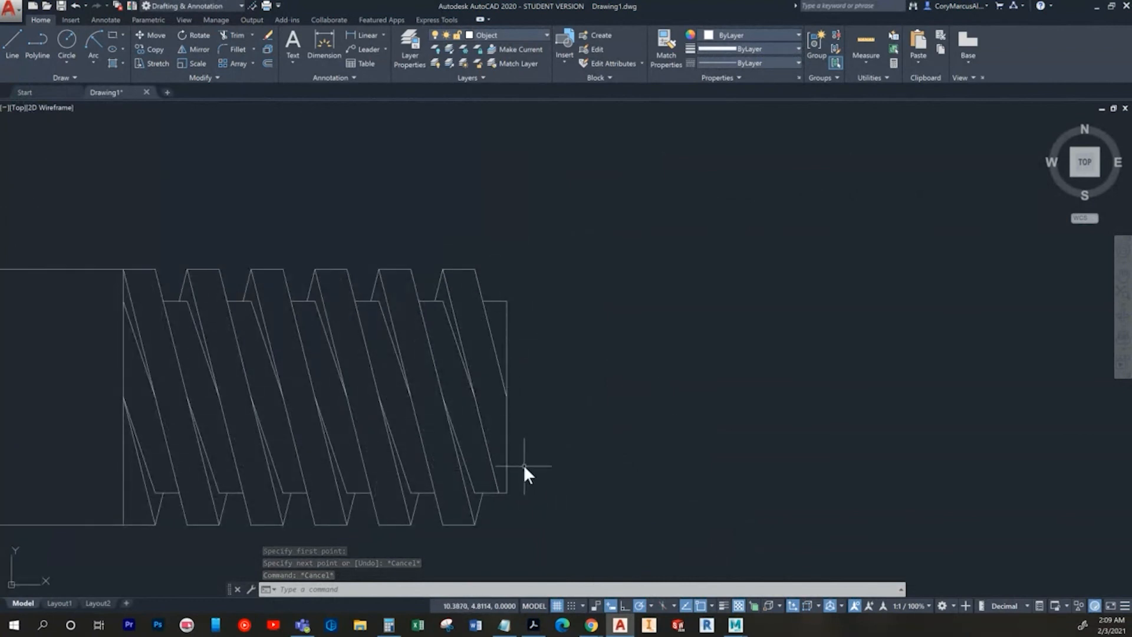